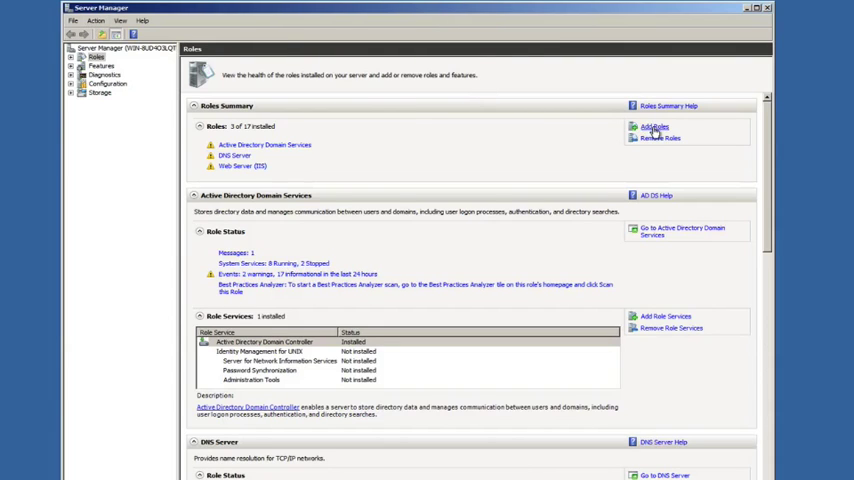
Step: Start the Add Roles wizard, reach the Select Server Roles list, then request cancellation
left_click(652, 128)
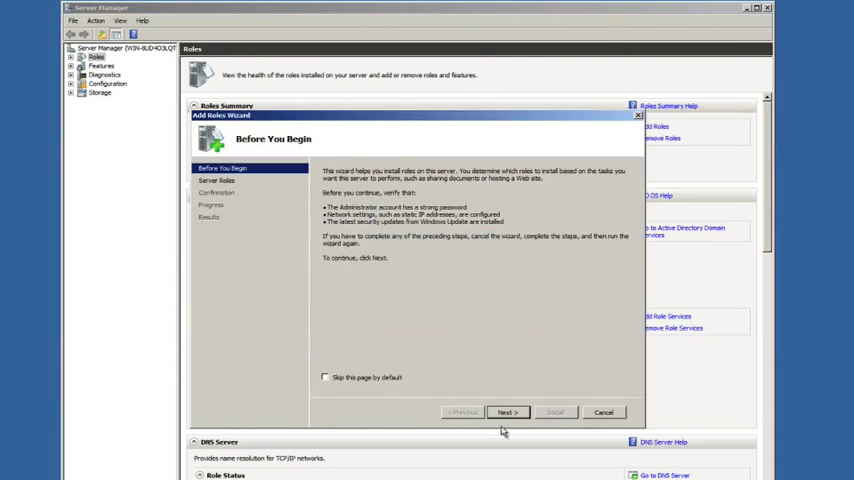
left_click(504, 412)
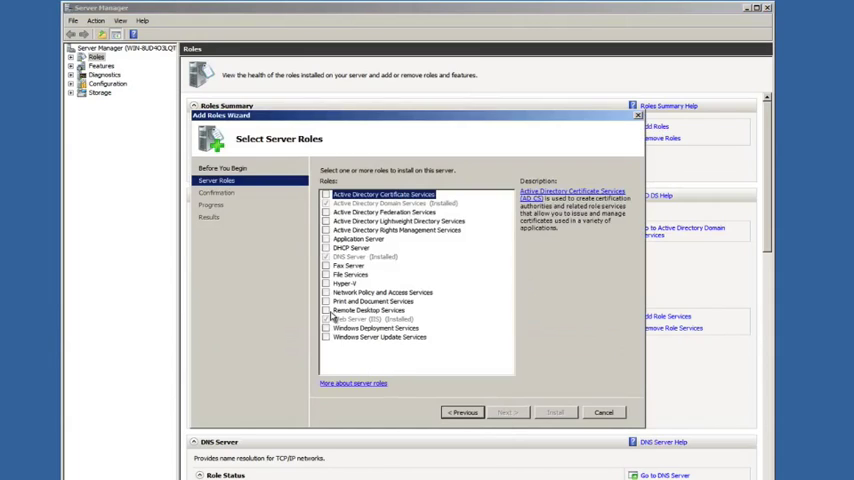
mouse_move(388, 324)
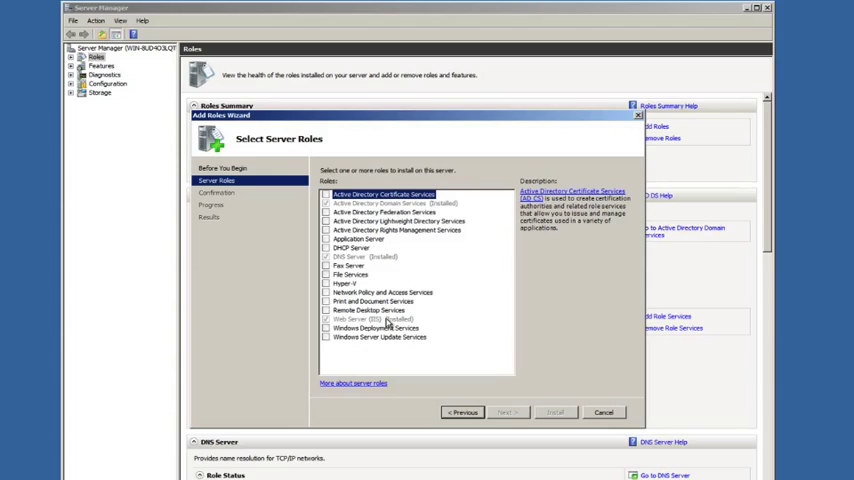
mouse_move(612, 322)
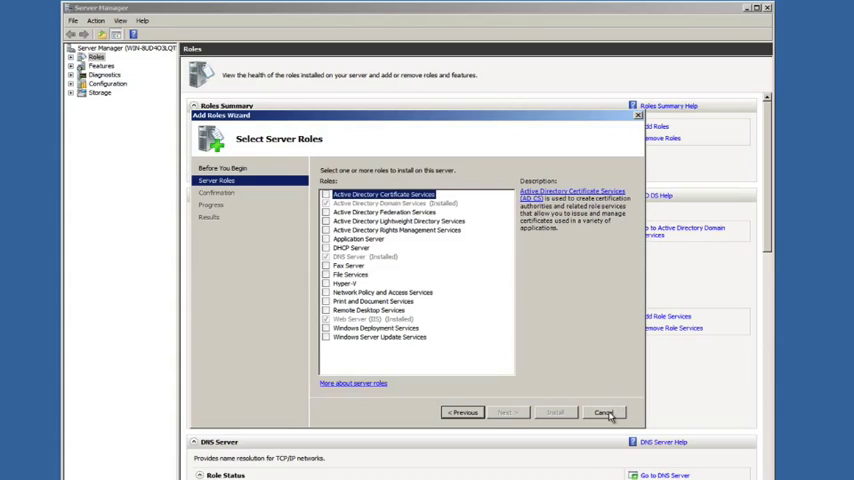
left_click(604, 412)
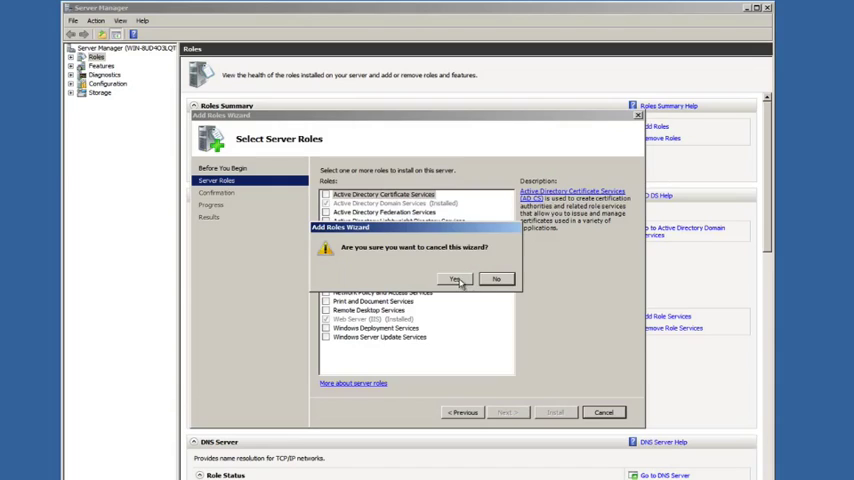
Step: Confirm cancelling the roles wizard and launch SQL Server Installation Center from the desktop
left_click(456, 280)
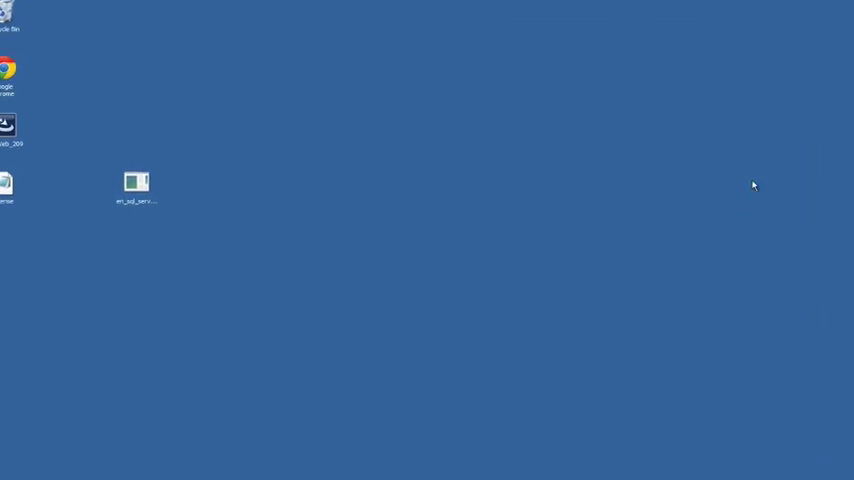
double_click(136, 184)
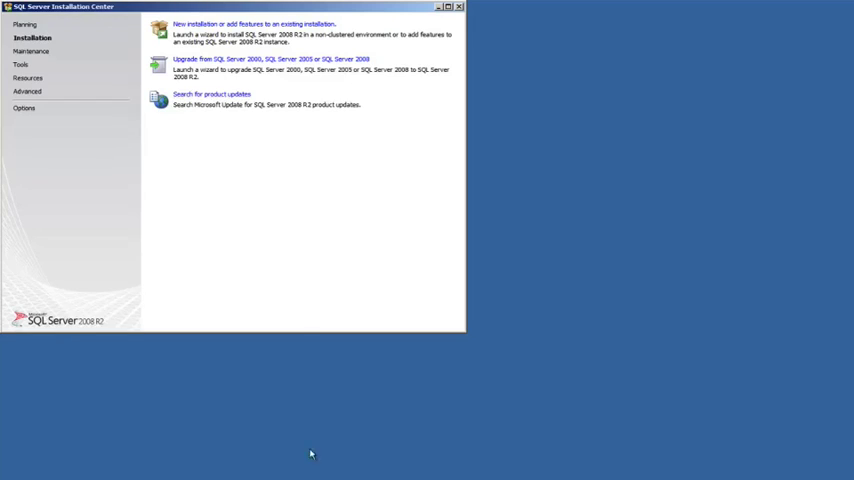
mouse_move(228, 148)
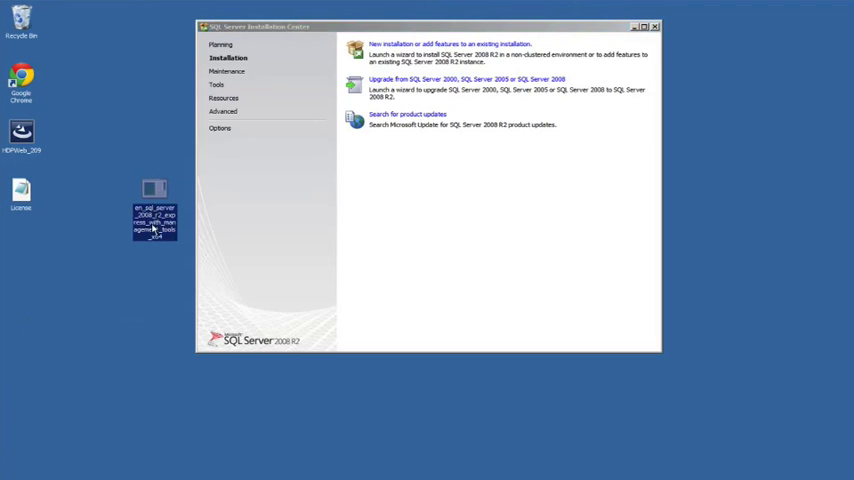
mouse_move(458, 204)
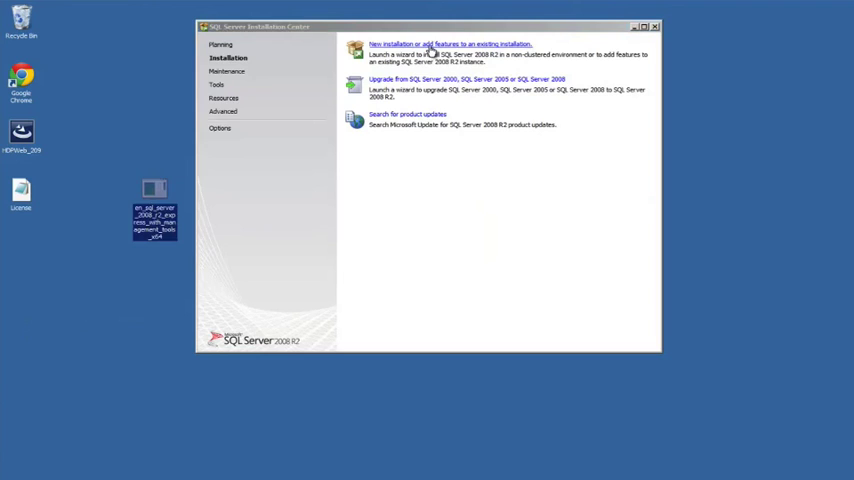
Step: Begin a new stand-alone SQL Server 2008 R2 installation and reach Feature Selection
left_click(450, 44)
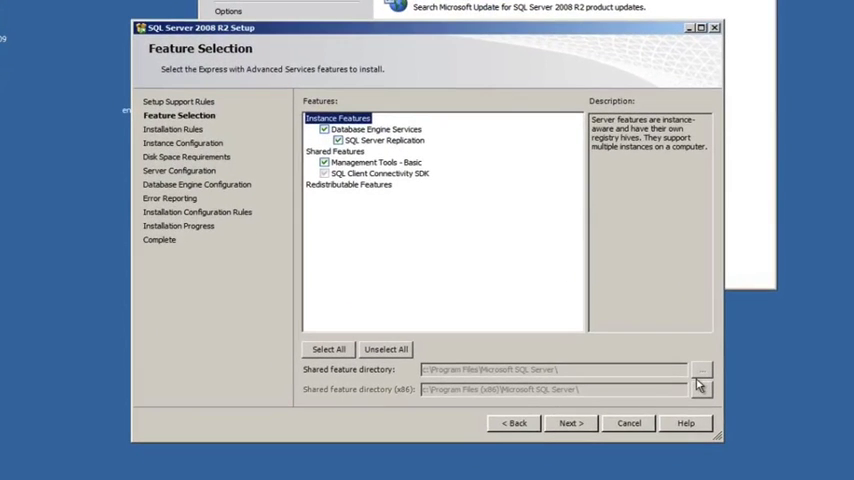
mouse_move(380, 220)
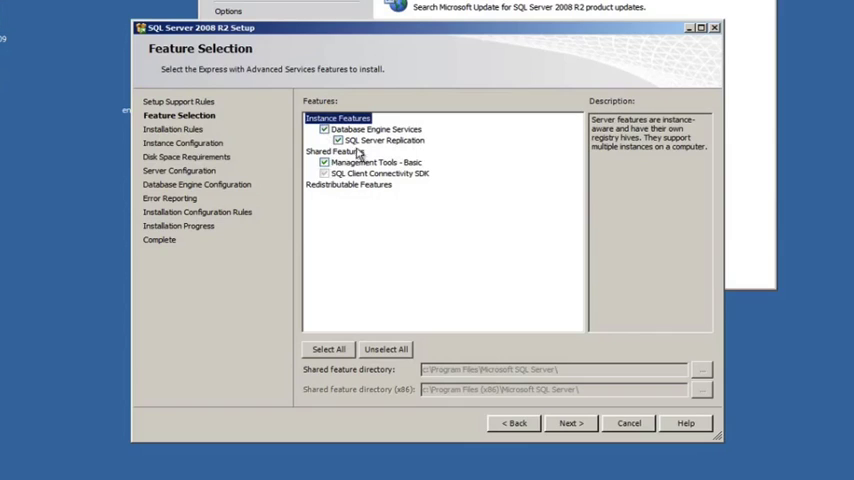
mouse_move(424, 176)
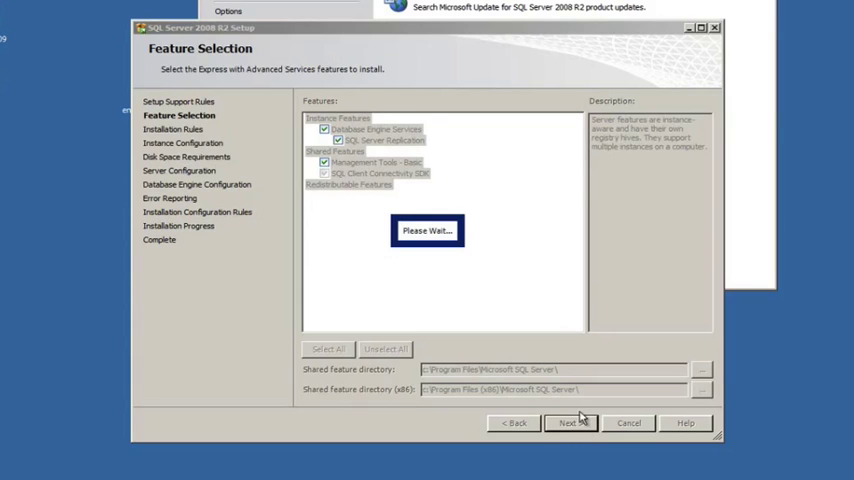
Step: Run the Database Engine as NT AUTHORITY\SYSTEM and set SQL Server Browser startup to Automatic
left_click(570, 422)
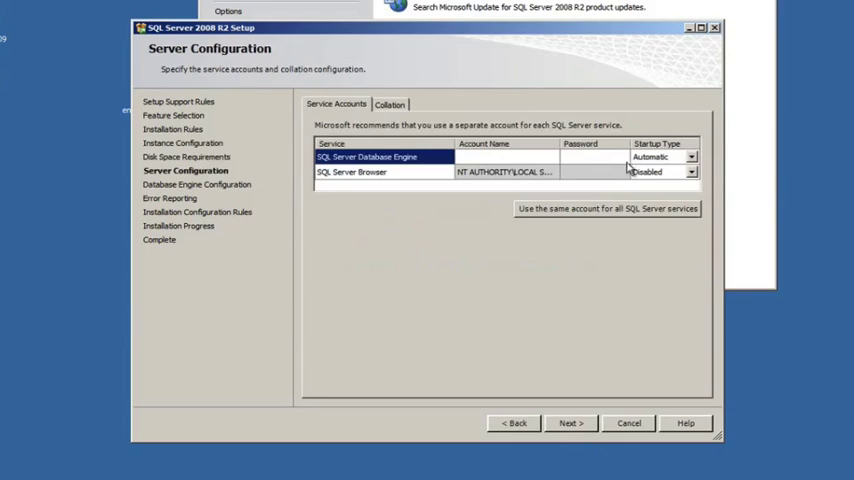
left_click(568, 156)
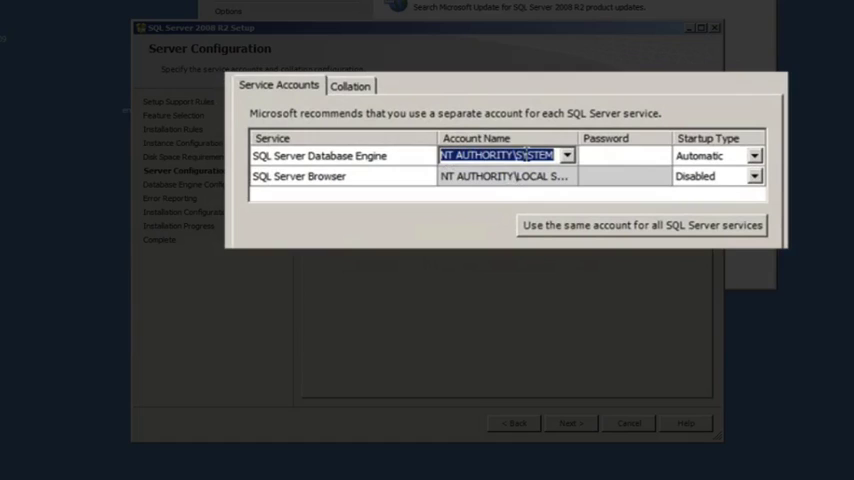
mouse_move(540, 184)
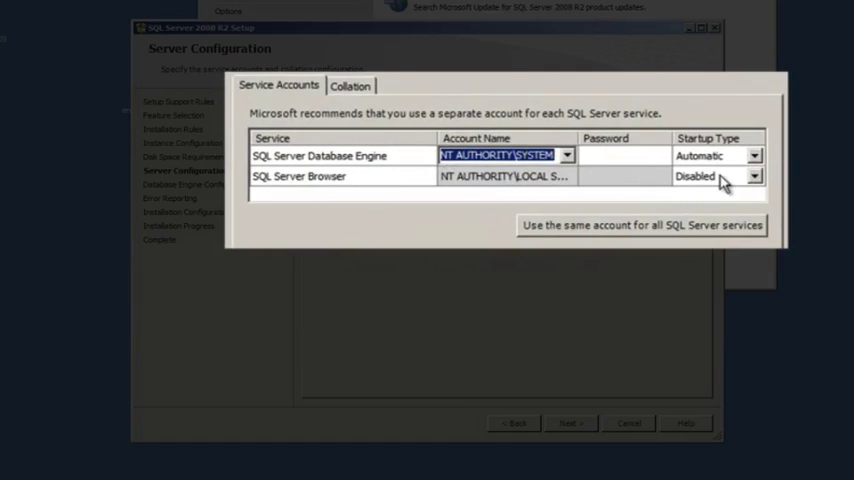
left_click(752, 176)
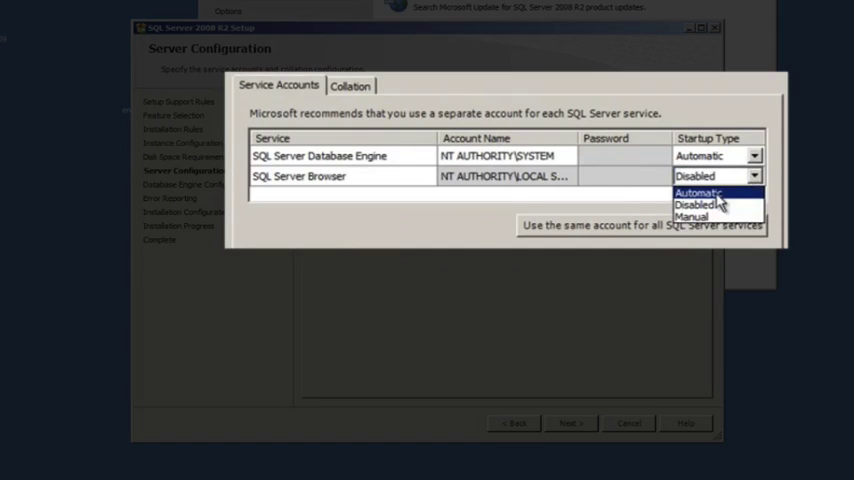
left_click(696, 192)
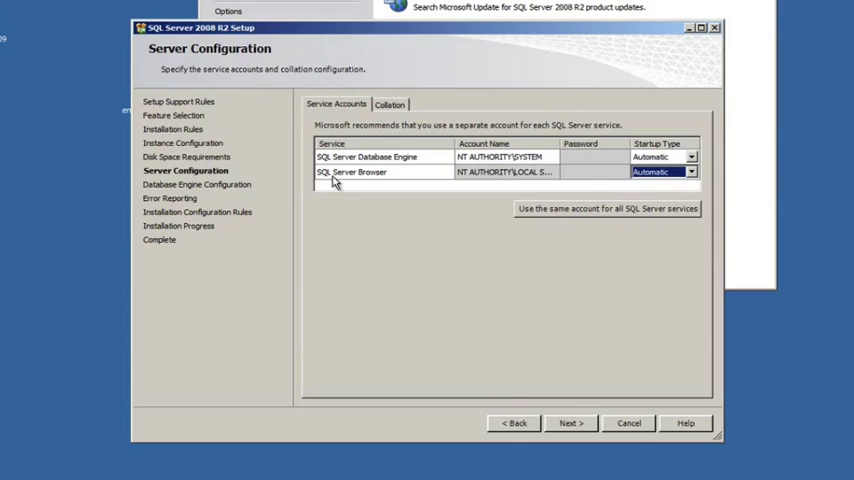
mouse_move(482, 240)
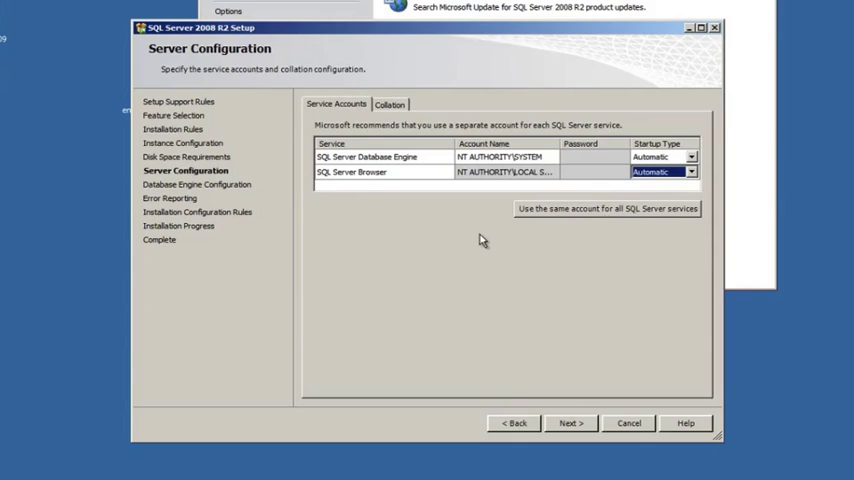
mouse_move(450, 190)
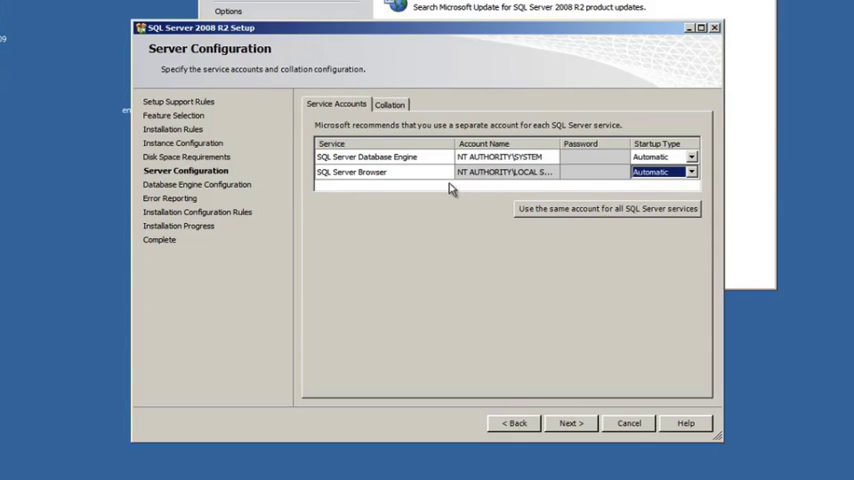
mouse_move(502, 310)
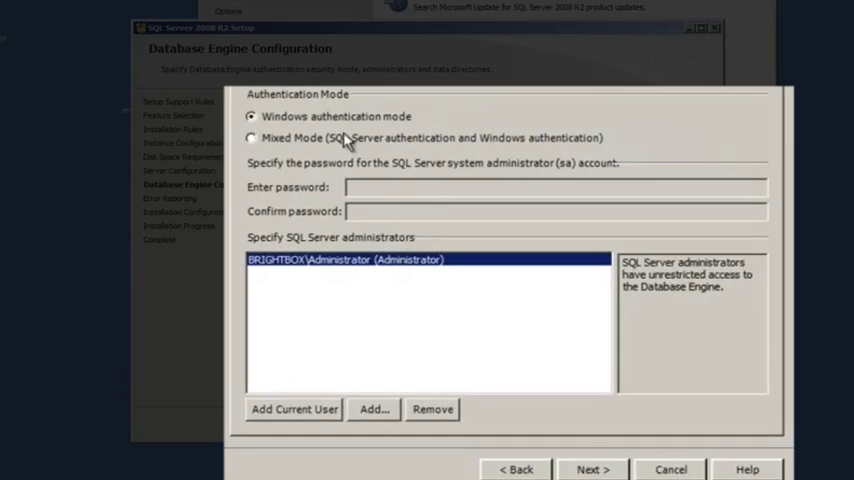
Step: Choose Mixed Mode authentication with an sa password and continue past Database Engine Configuration
left_click(252, 138)
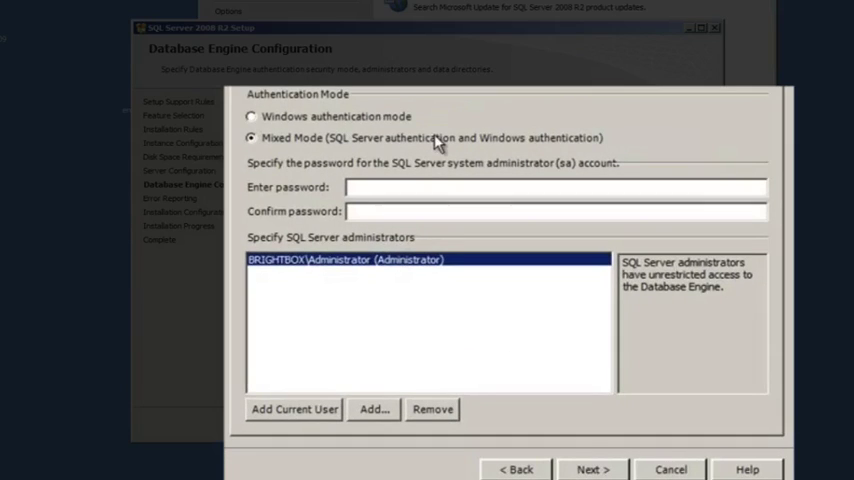
mouse_move(318, 138)
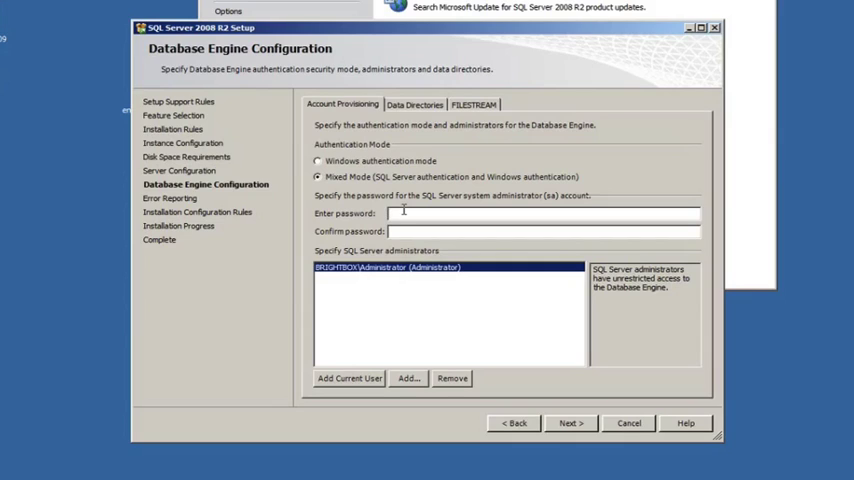
type("•")
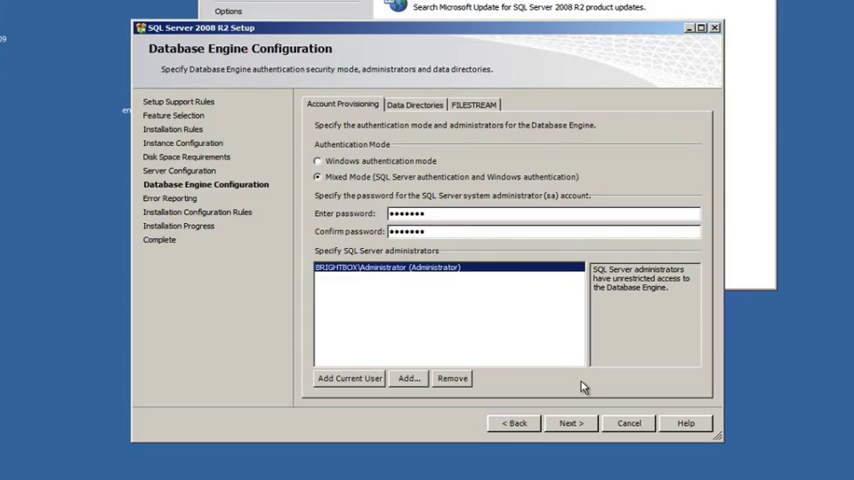
mouse_move(456, 268)
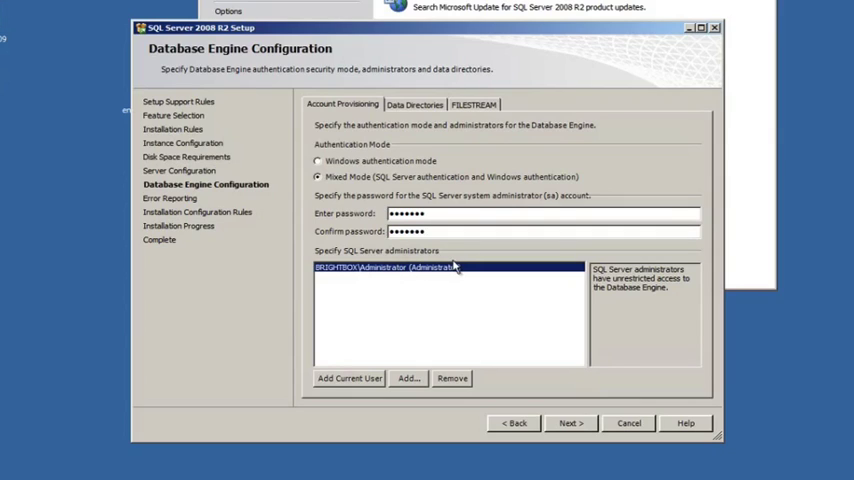
mouse_move(364, 272)
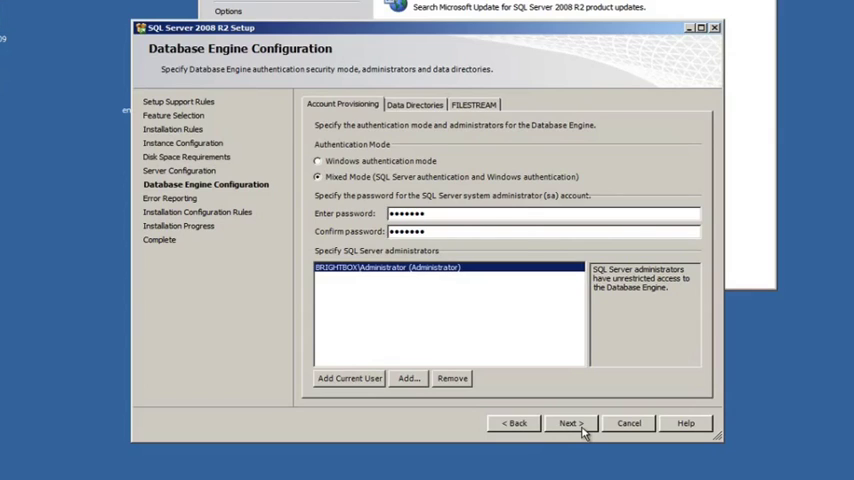
left_click(570, 424)
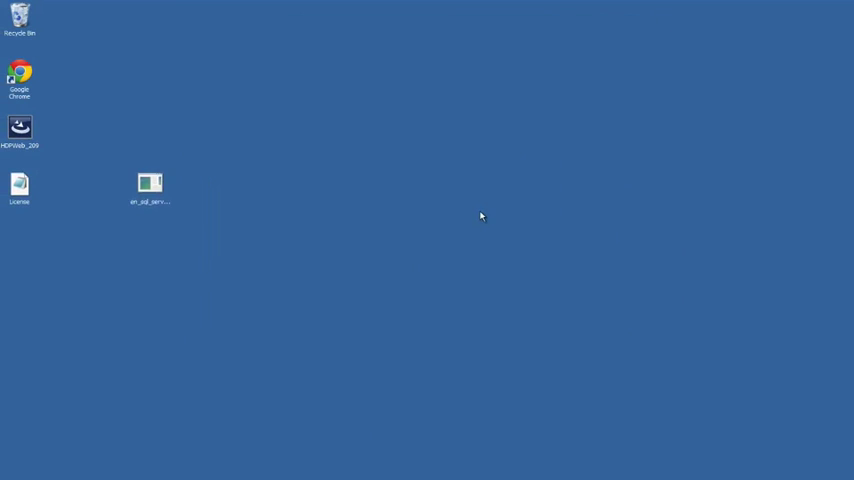
mouse_move(448, 280)
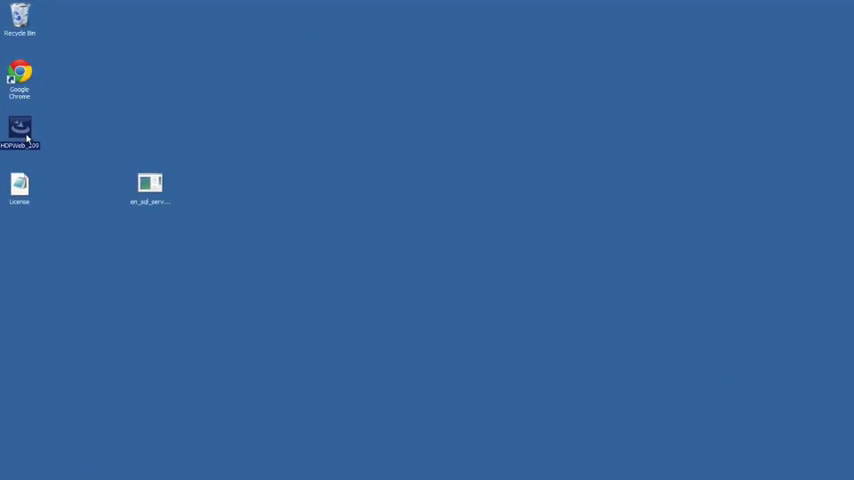
mouse_move(18, 130)
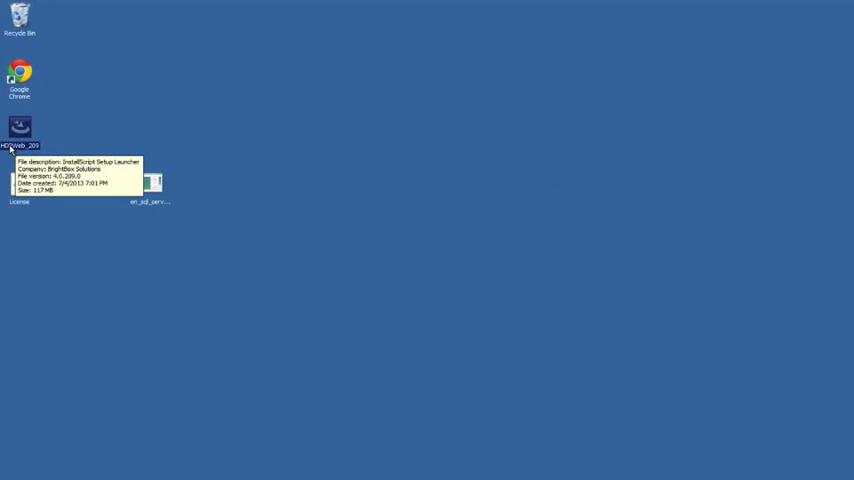
mouse_move(36, 152)
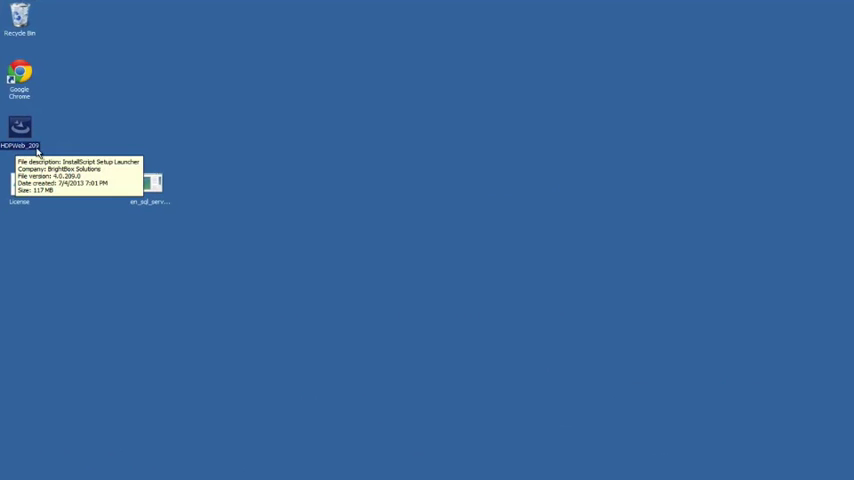
mouse_move(176, 110)
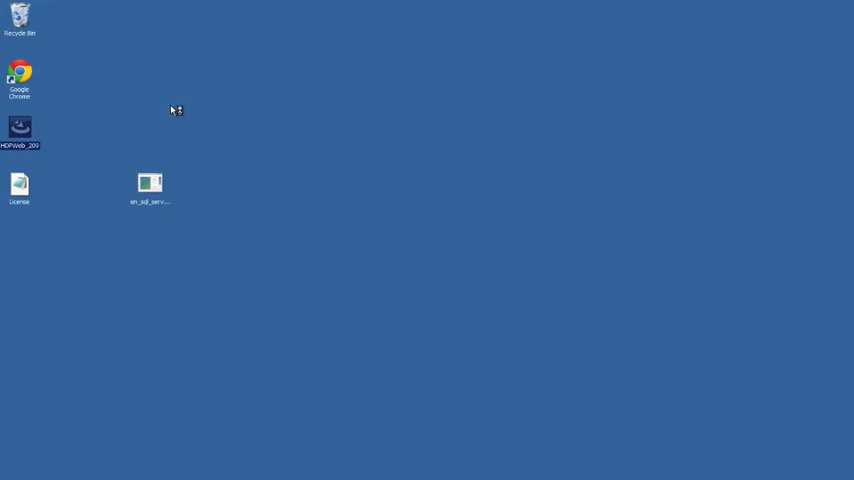
Step: Launch the HDPremier installer, pass the welcome page and install Help Desk Premier
double_click(150, 184)
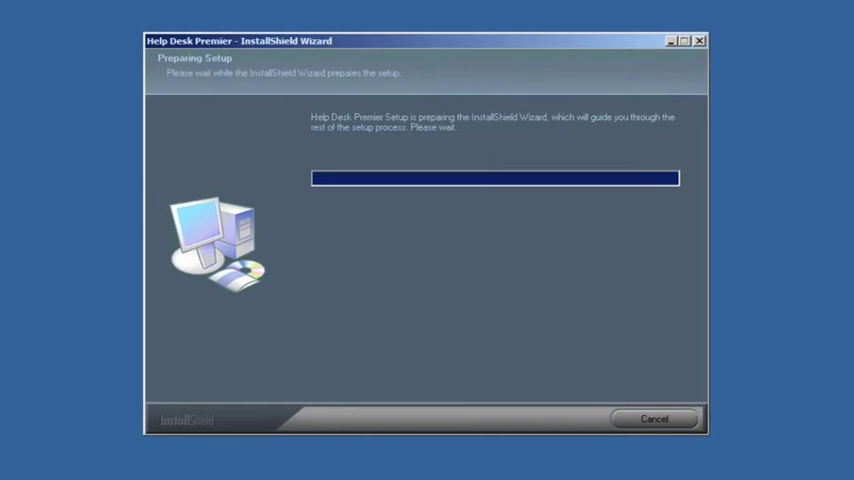
mouse_move(84, 228)
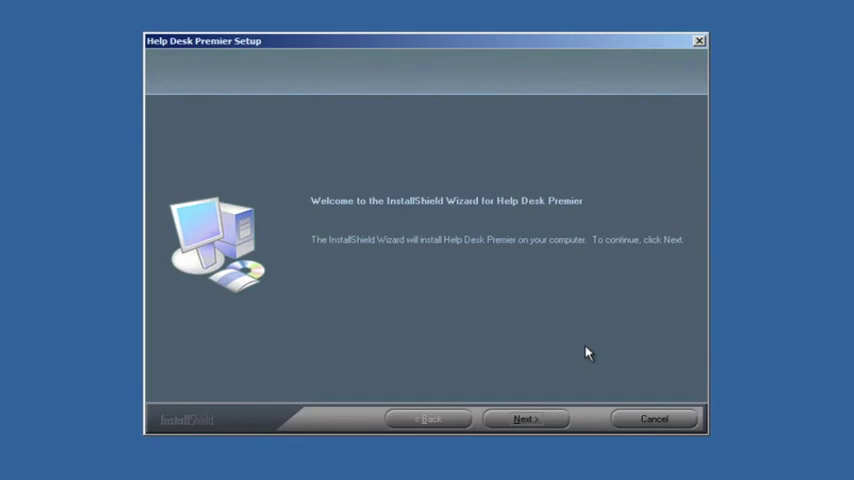
mouse_move(524, 420)
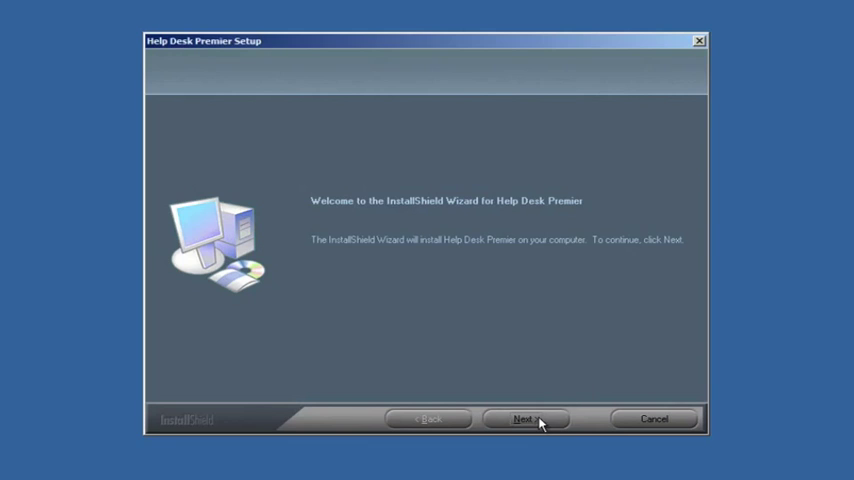
left_click(526, 420)
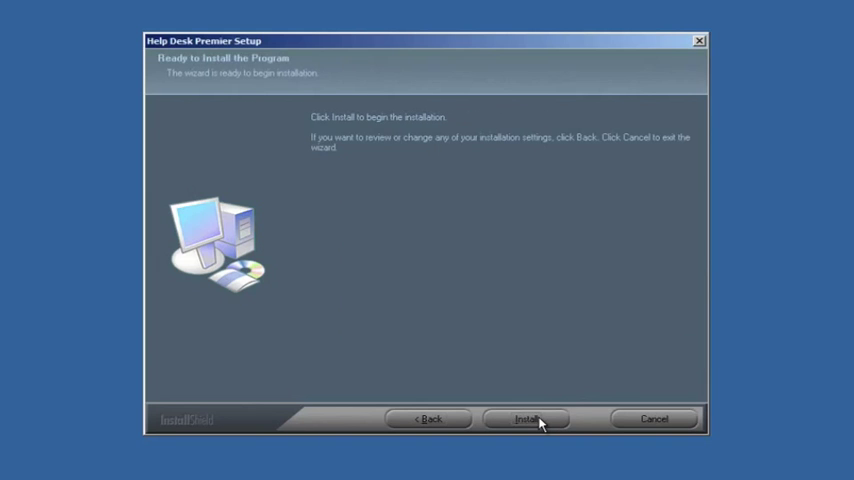
left_click(528, 418)
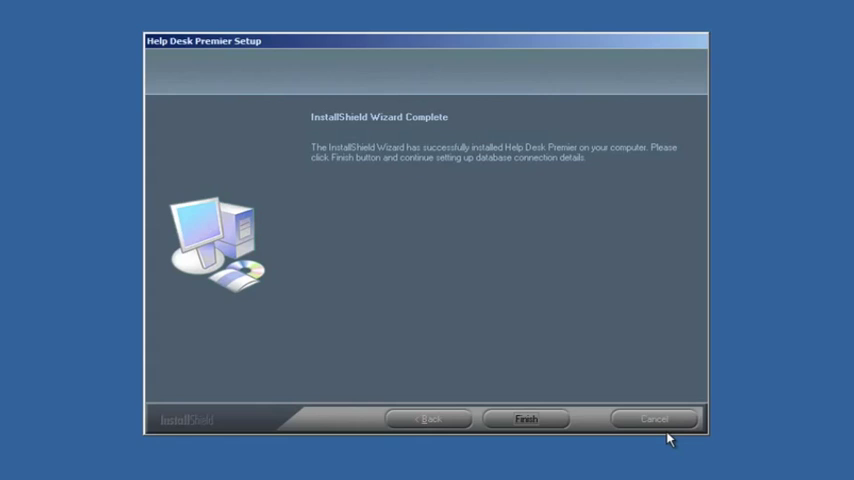
mouse_move(612, 464)
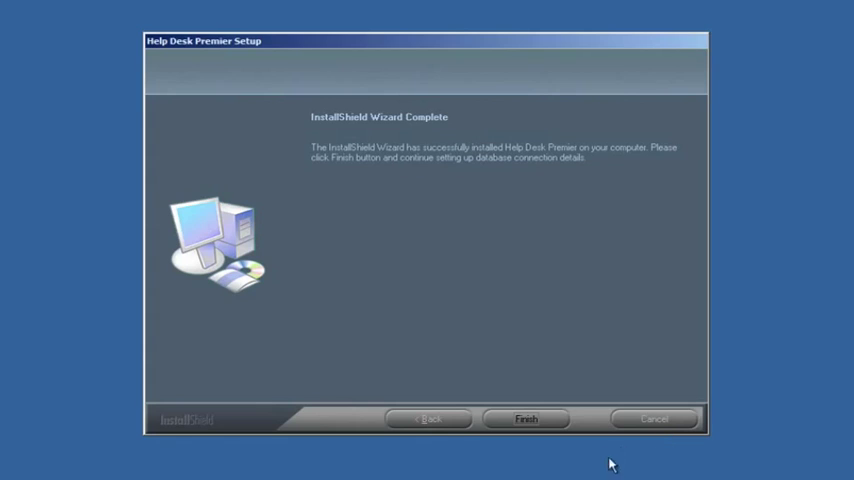
Step: Finish the installer and launch Help Desk Premier Configuration Manager from BrightBox Solutions in All Programs
left_click(524, 418)
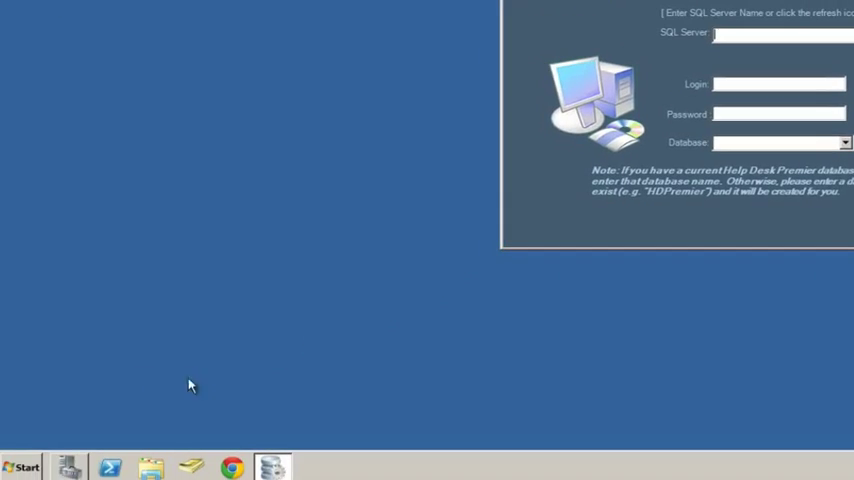
left_click(22, 468)
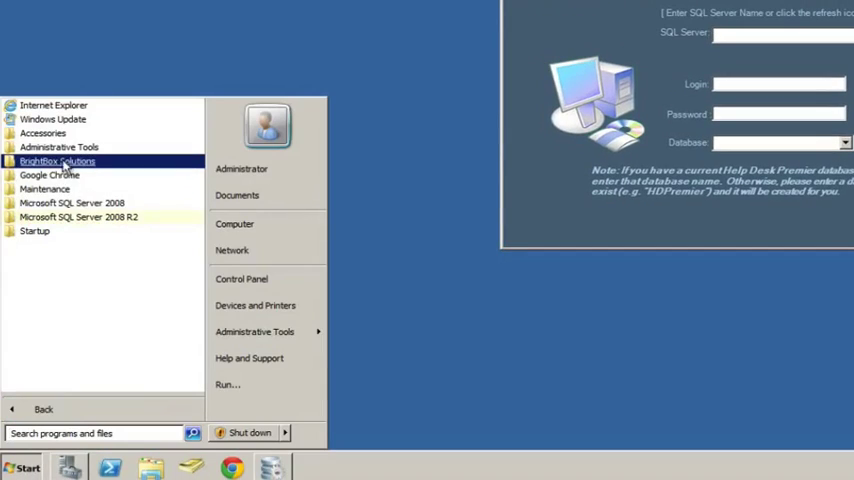
left_click(58, 160)
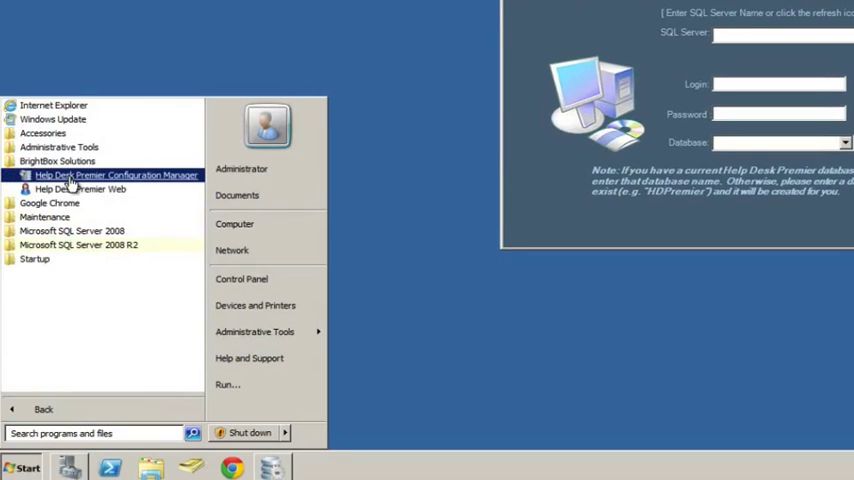
left_click(116, 176)
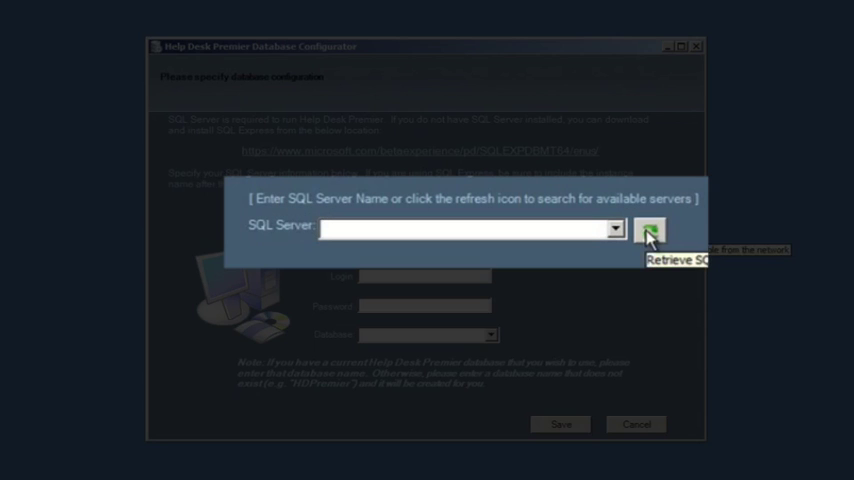
Step: Retrieve available servers and choose the local SQLEXPRESS instance as the SQL Server
left_click(648, 230)
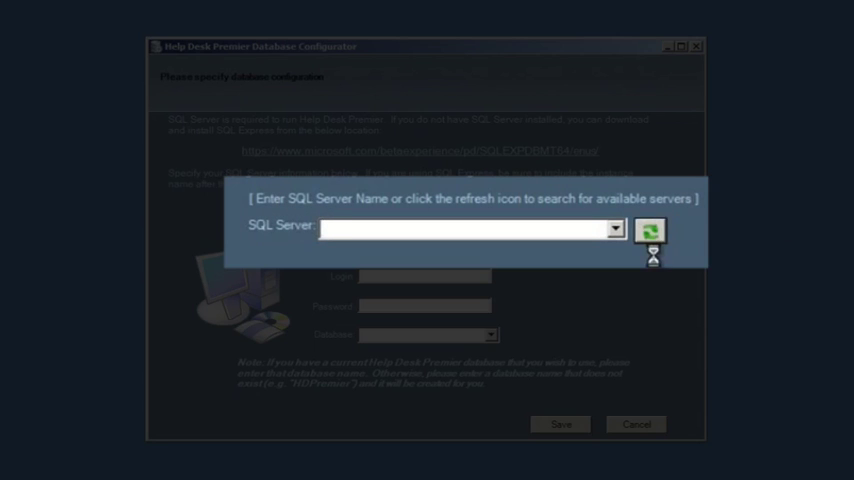
left_click(648, 232)
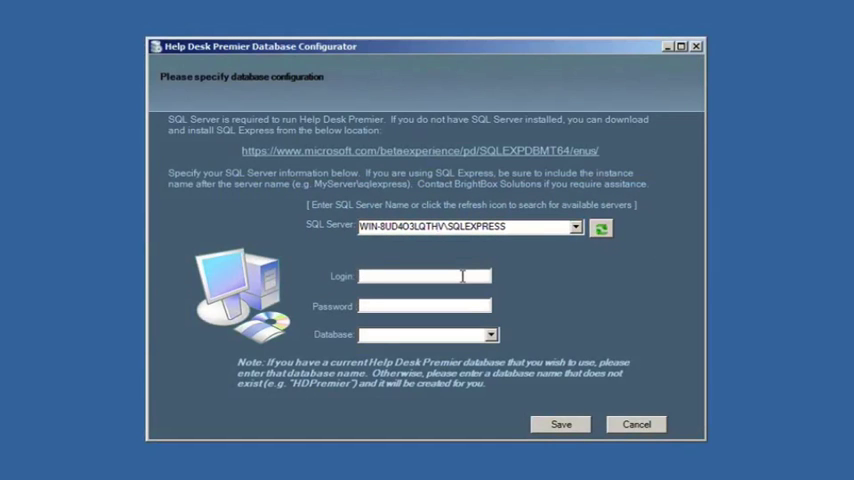
Step: Enter login sa and its password for the SQLEXPRESS server
type("sa")
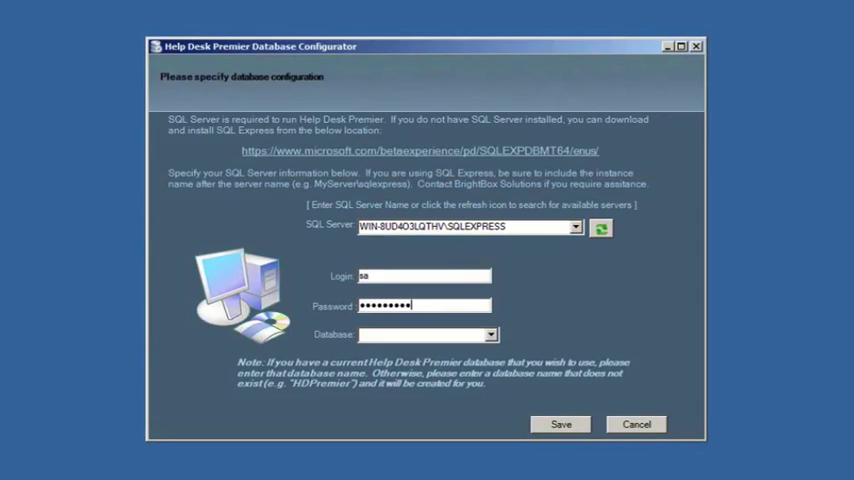
type("•")
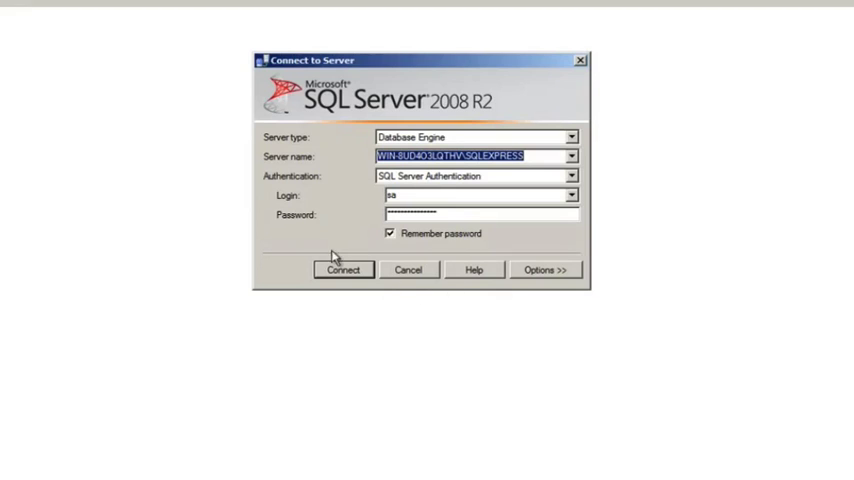
Step: Connect SSMS to SQLEXPRESS as sa after dismissing one login failure, then bring up Databases actions
left_click(344, 268)
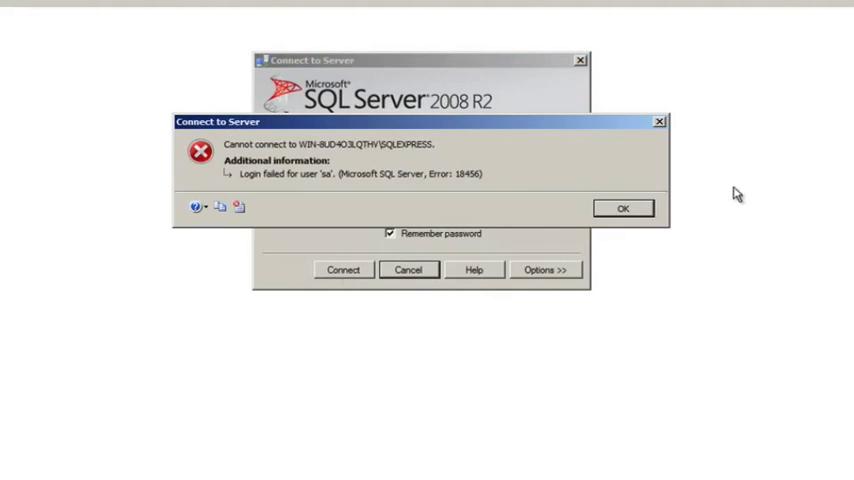
left_click(622, 208)
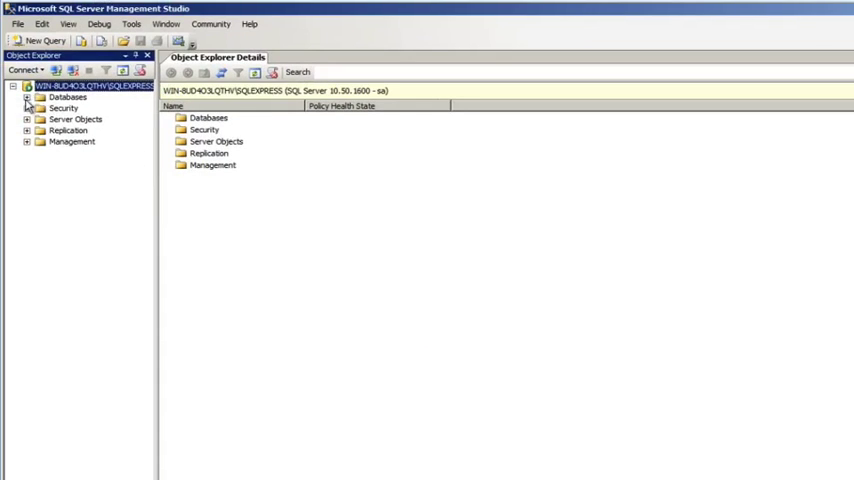
right_click(68, 96)
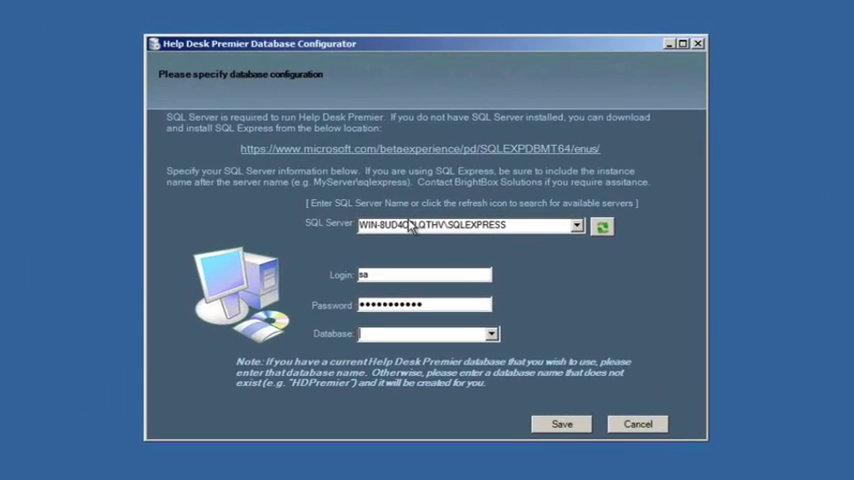
mouse_move(416, 362)
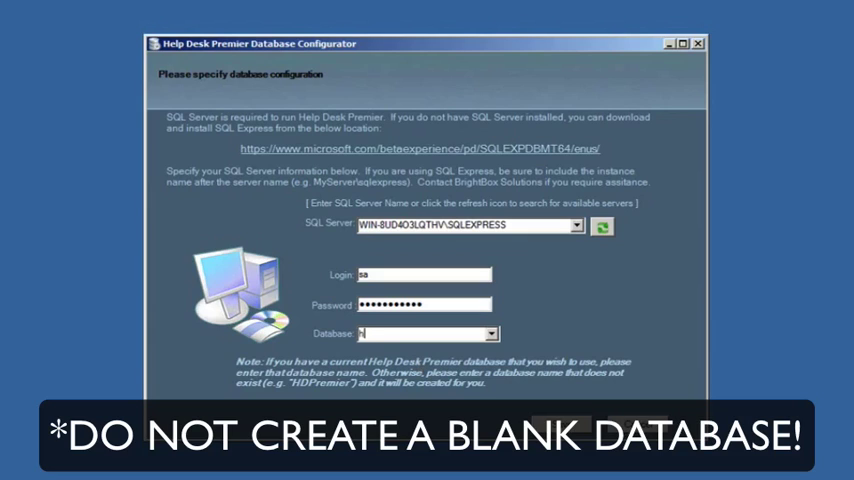
Step: Create the new 'helpdesk' database with sample data, acknowledge success and close the configurator
type("helpdesk")
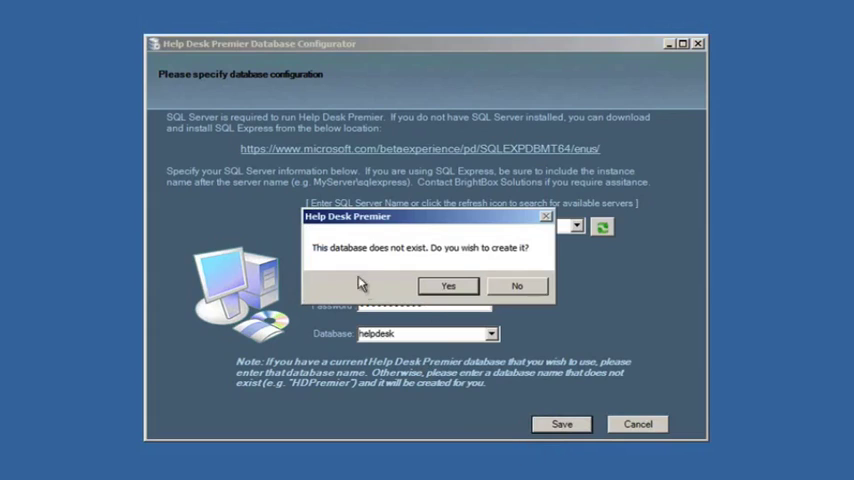
left_click(448, 284)
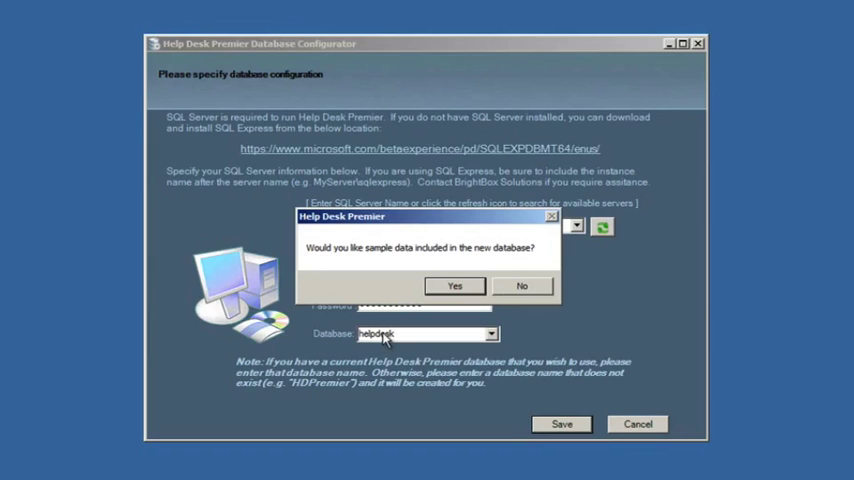
mouse_move(462, 320)
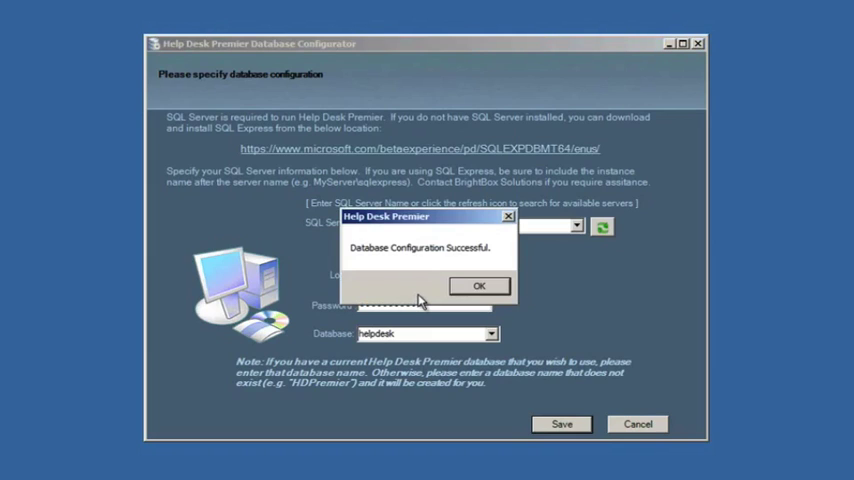
left_click(478, 284)
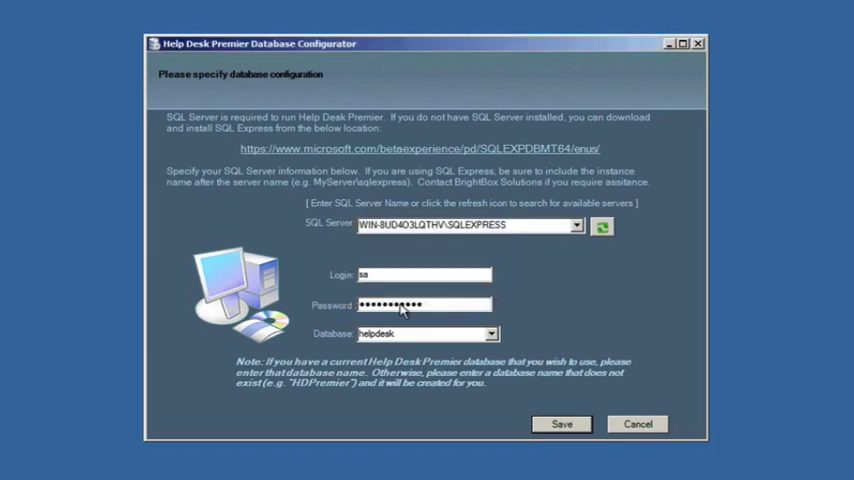
left_click(14, 468)
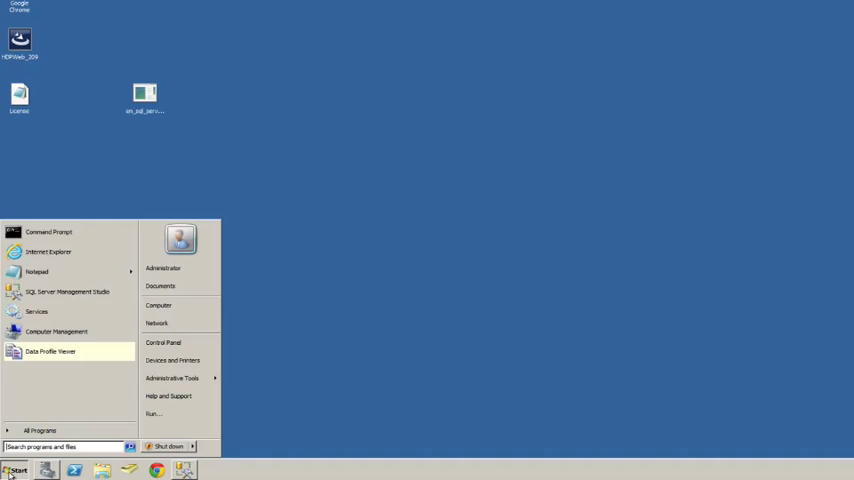
Step: Launch Help Desk Premier Web from the BrightBox Solutions program folder
left_click(40, 430)
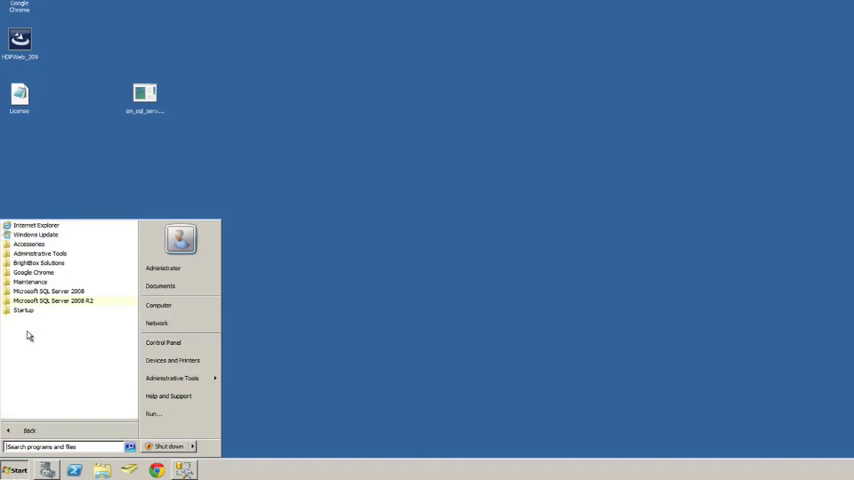
left_click(40, 264)
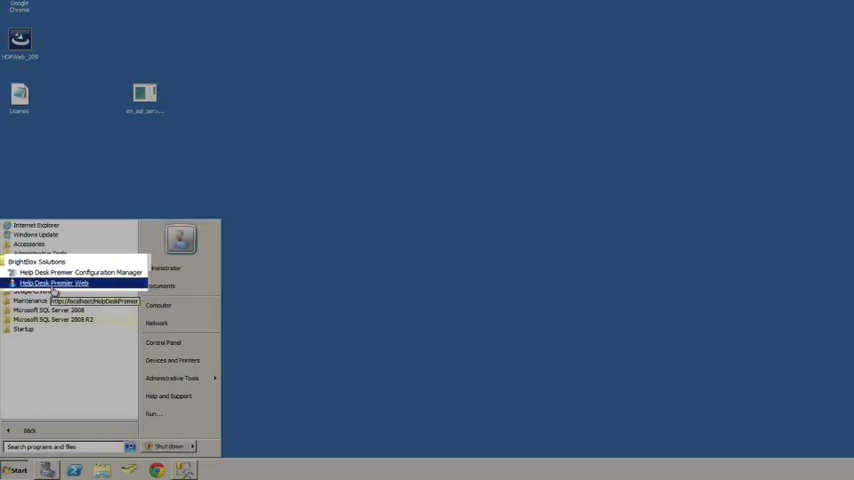
left_click(54, 284)
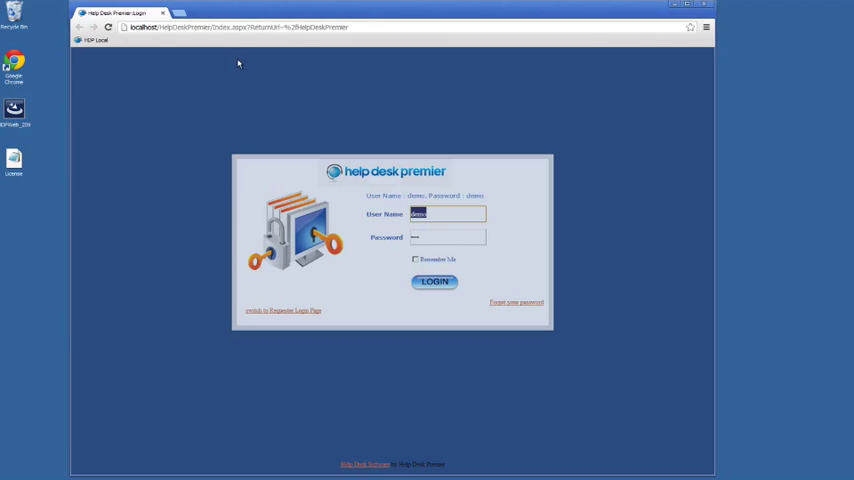
mouse_move(174, 68)
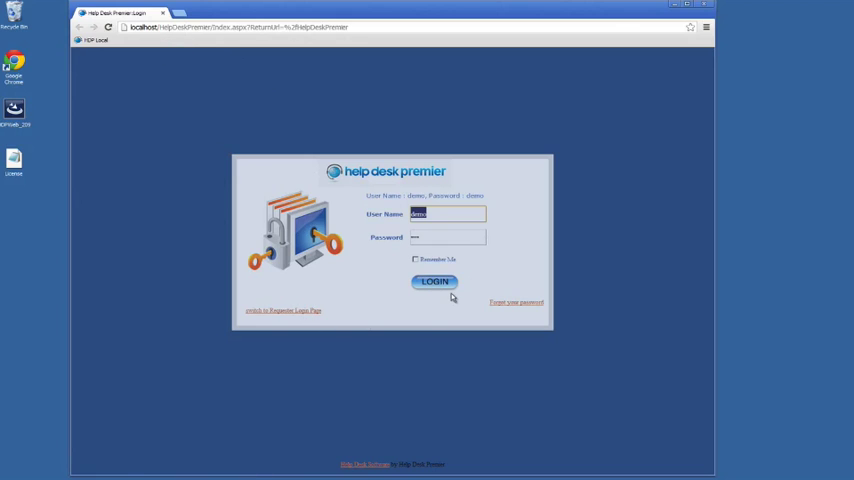
mouse_move(418, 192)
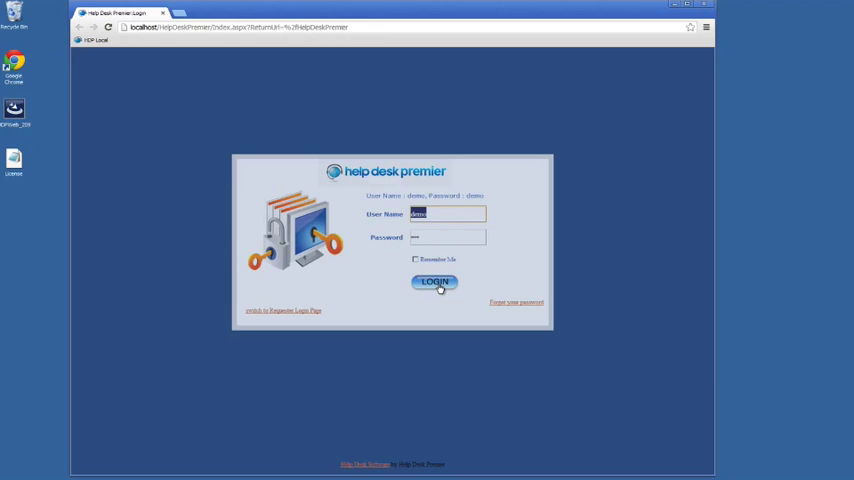
Step: Log in with the demo credentials to reach the Help Desk Premier dashboard
left_click(434, 282)
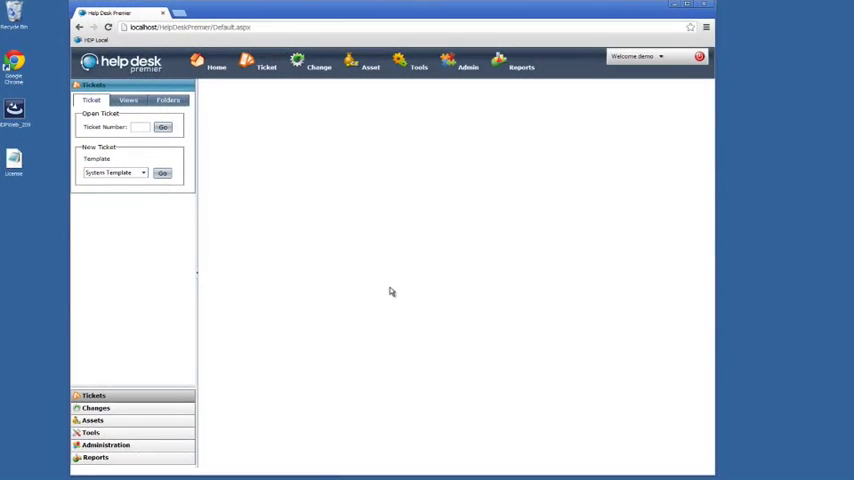
Step: Go to the Admin area and bring up System Settings under General Configuration
left_click(468, 64)
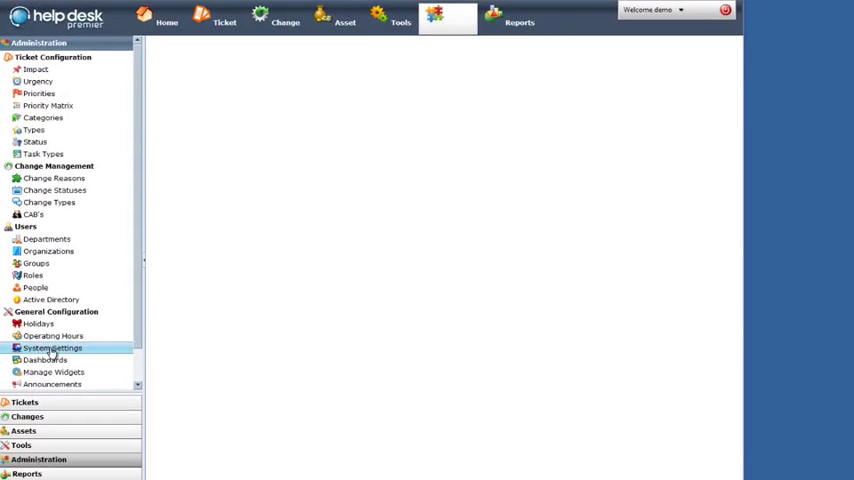
left_click(52, 336)
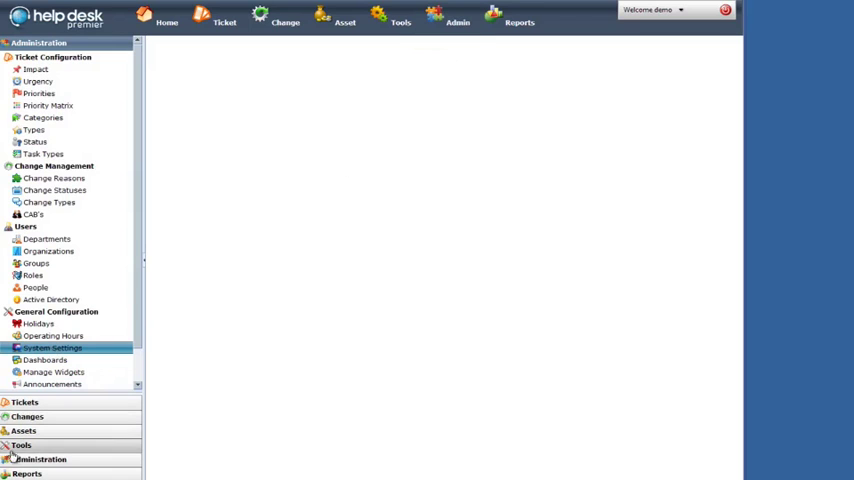
left_click(52, 348)
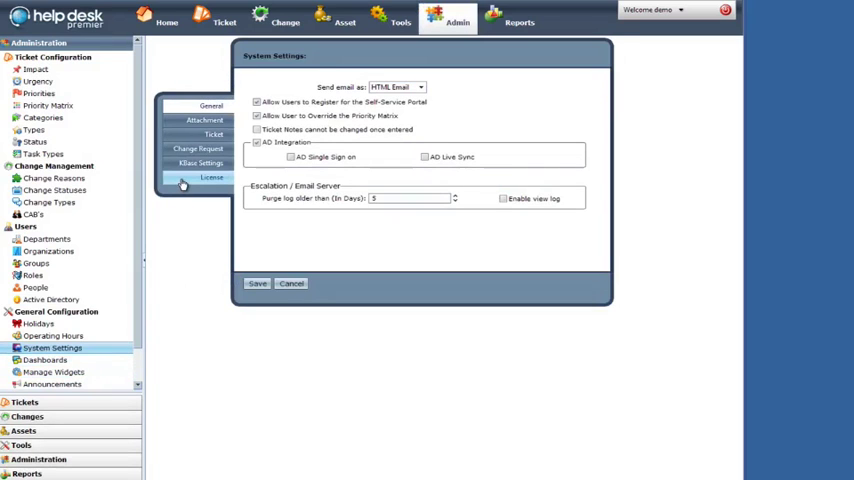
Step: Show the License section and start importing a new license file
left_click(212, 178)
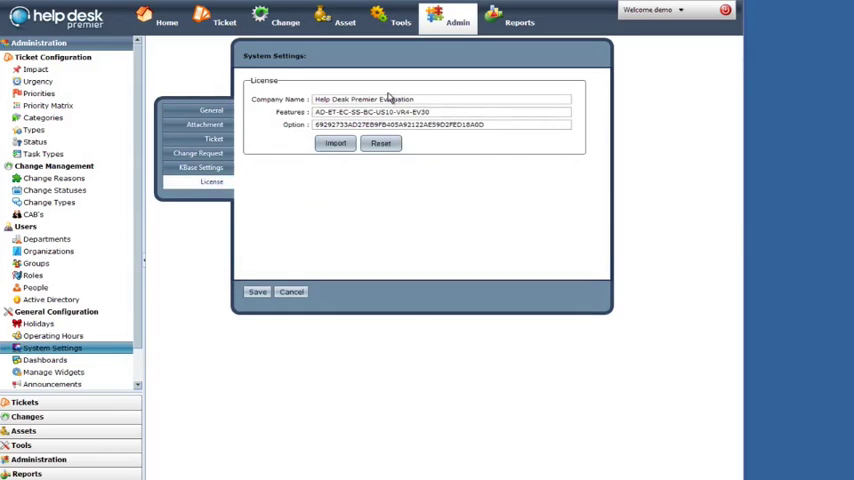
mouse_move(336, 110)
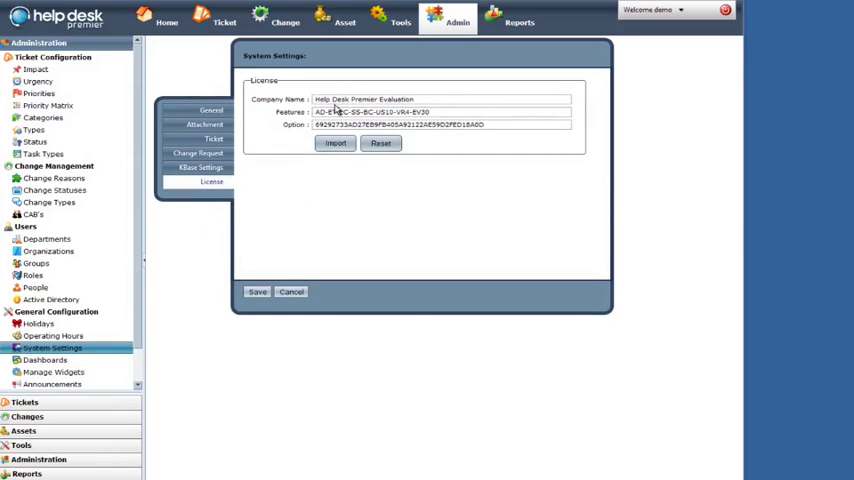
mouse_move(804, 376)
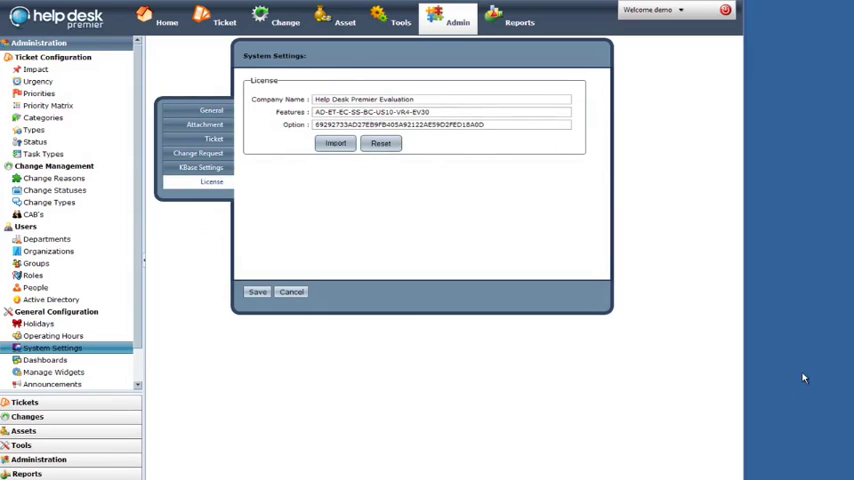
mouse_move(416, 184)
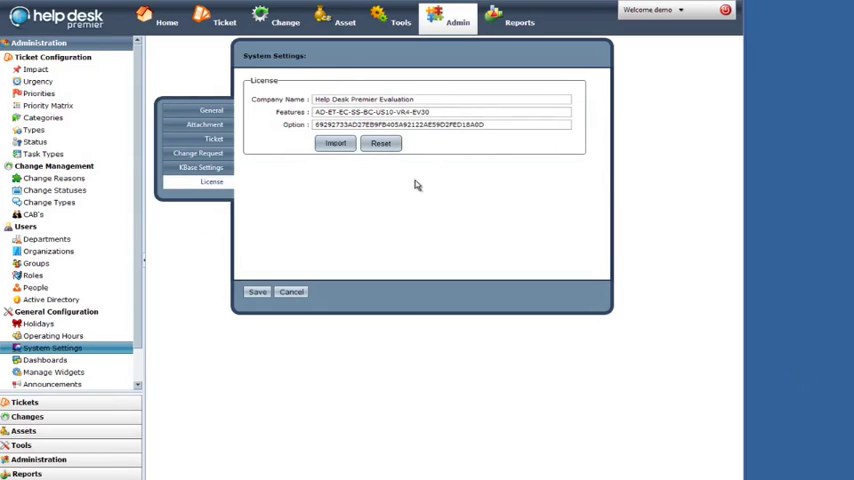
left_click(336, 144)
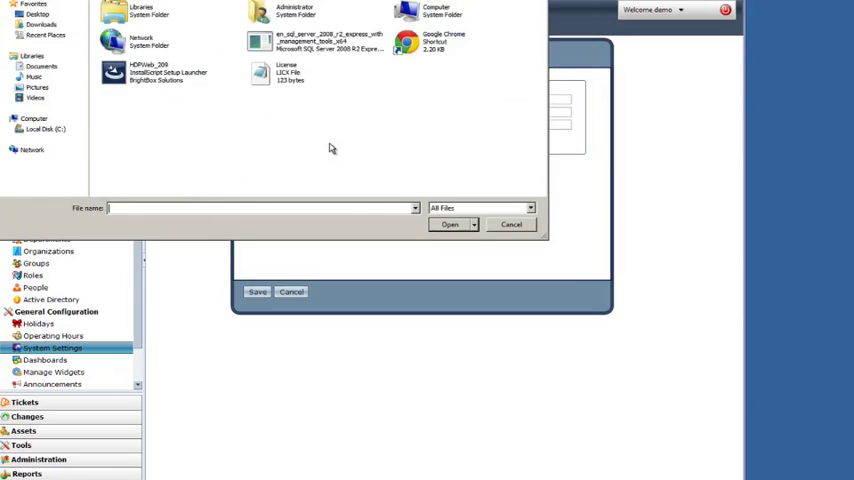
mouse_move(268, 76)
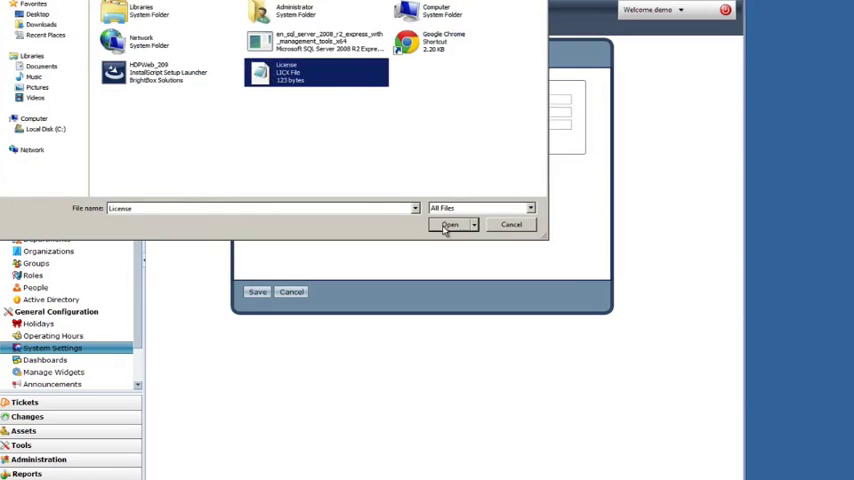
Step: Load the License file to replace the evaluation license and save the settings
left_click(450, 224)
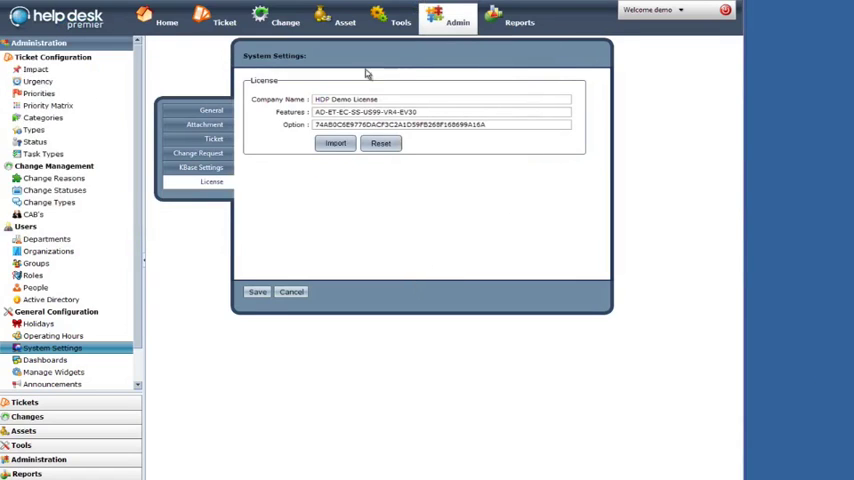
left_click(292, 292)
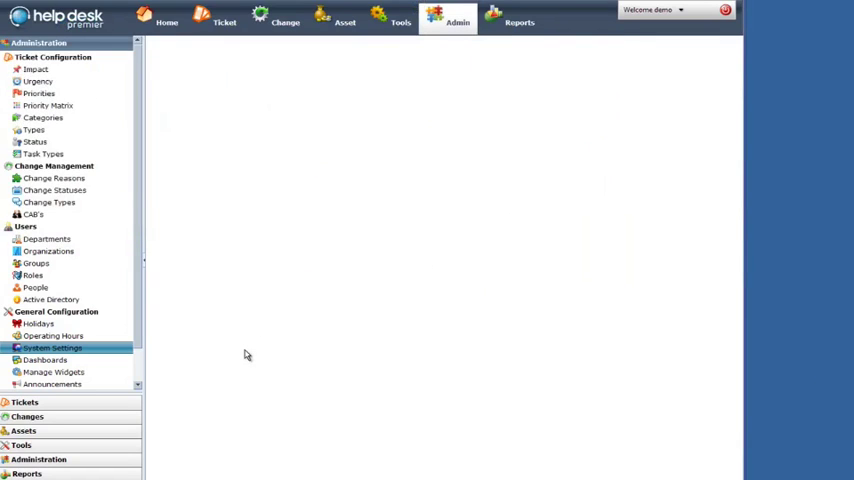
mouse_move(458, 340)
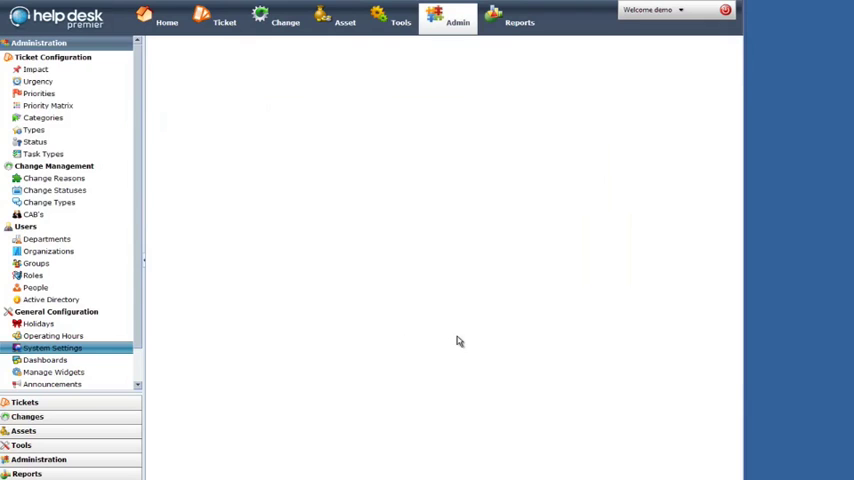